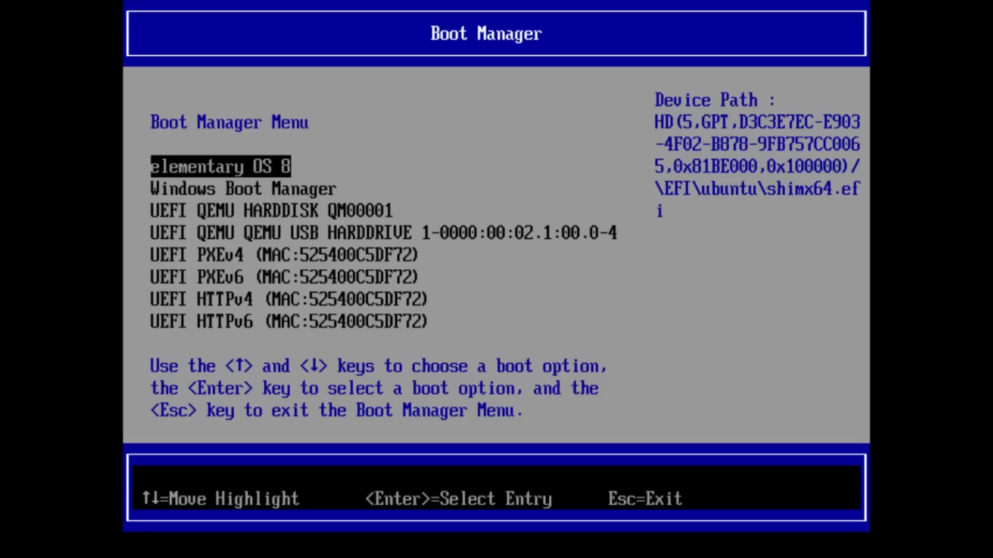
Boot elementary OS 8 from the UEFI Boot Manager menu
key(Down)
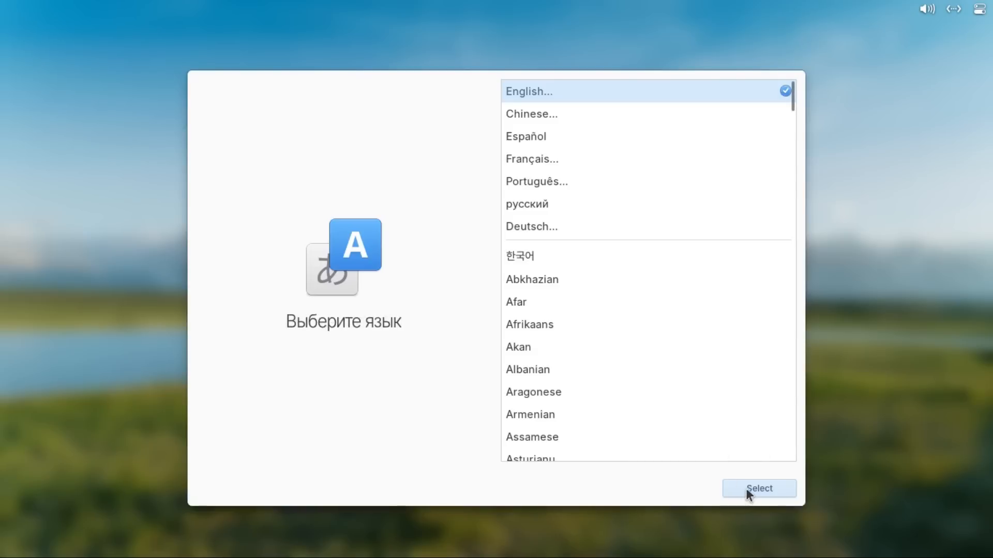
Confirm English and continue with Custom Install (Advanced)
click(758, 488)
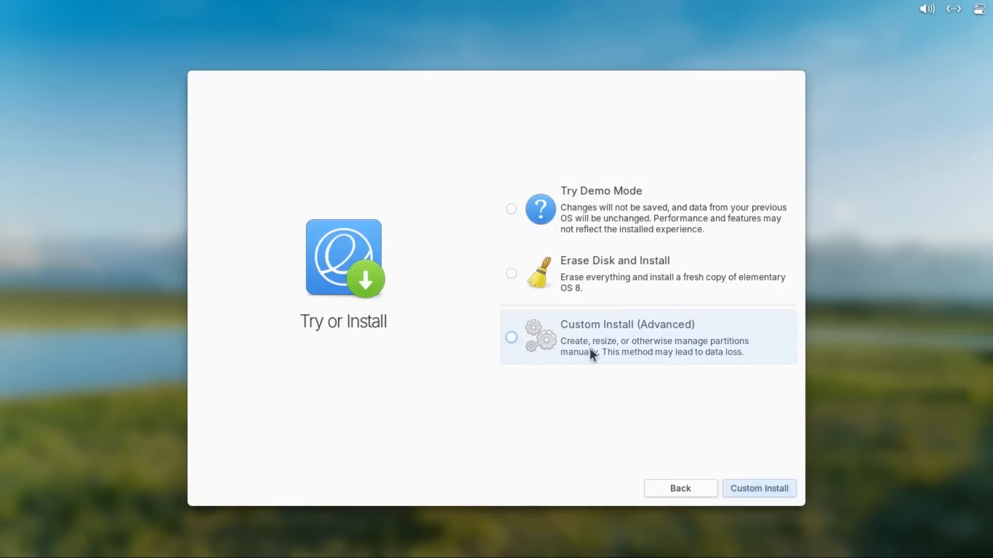
click(510, 337)
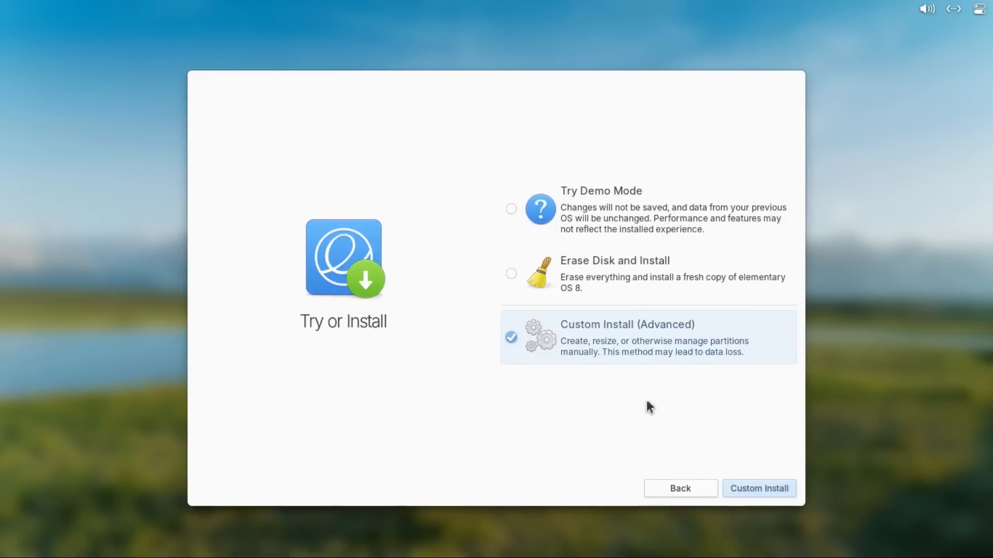
mouse_move(757, 486)
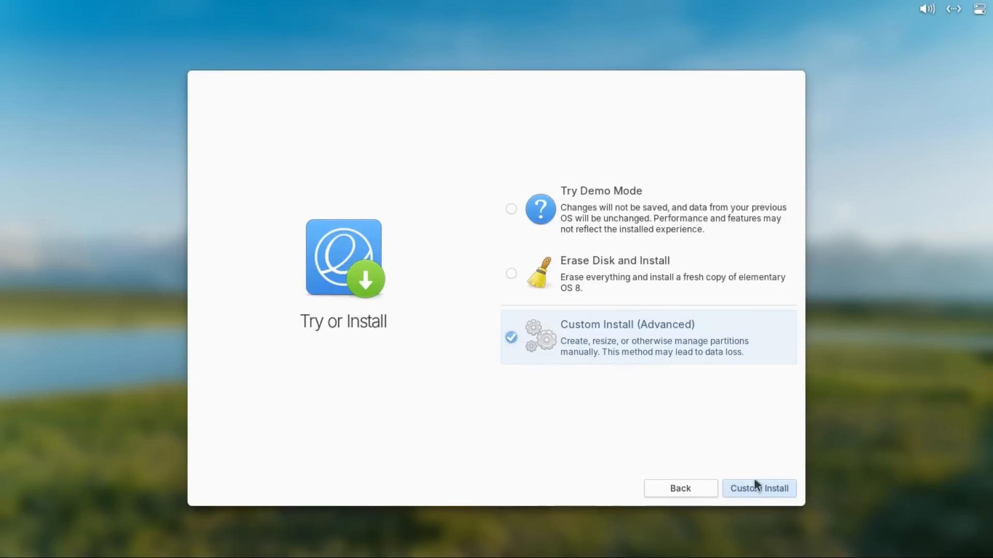
click(758, 488)
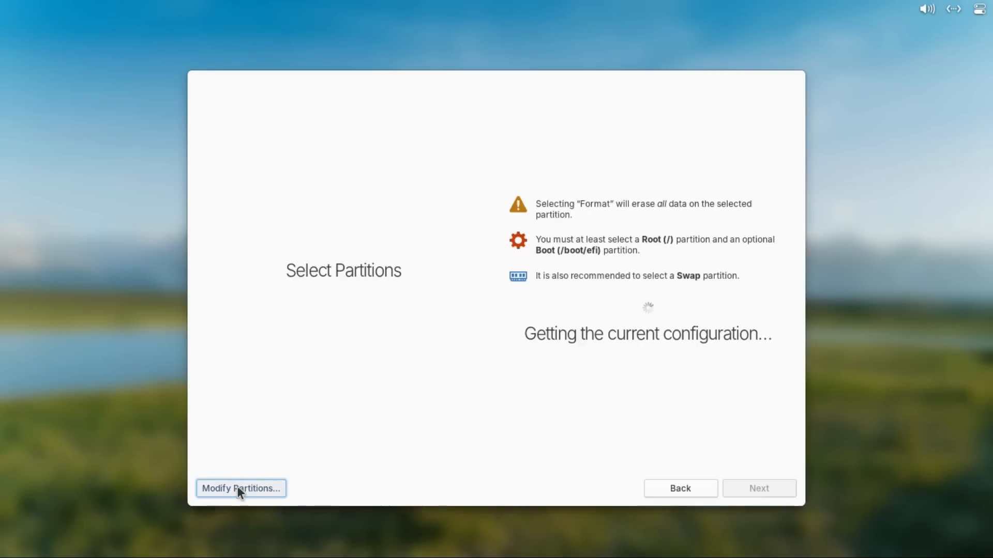
Launch GParted via Modify Partitions and select /dev/sda1 on the 128 GiB disk
click(241, 488)
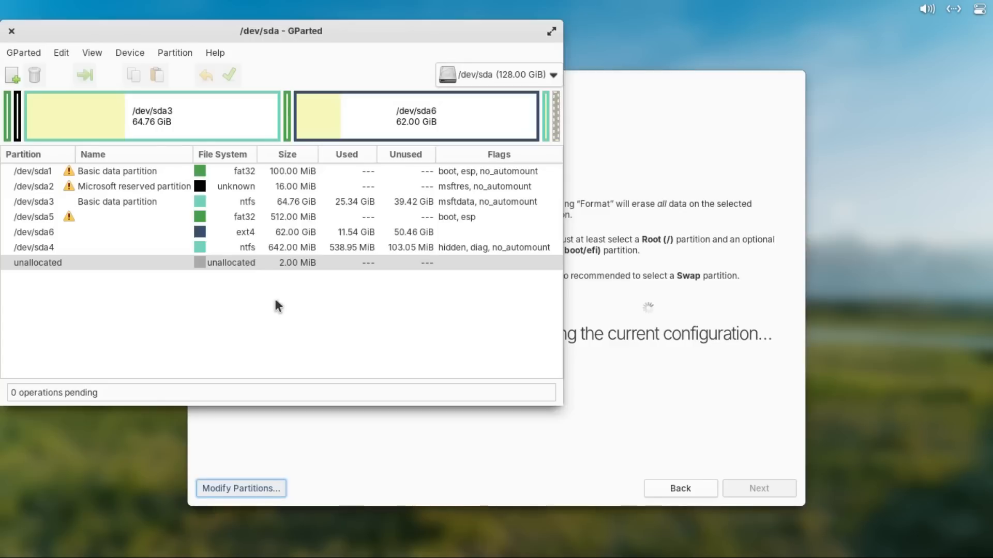
mouse_move(163, 173)
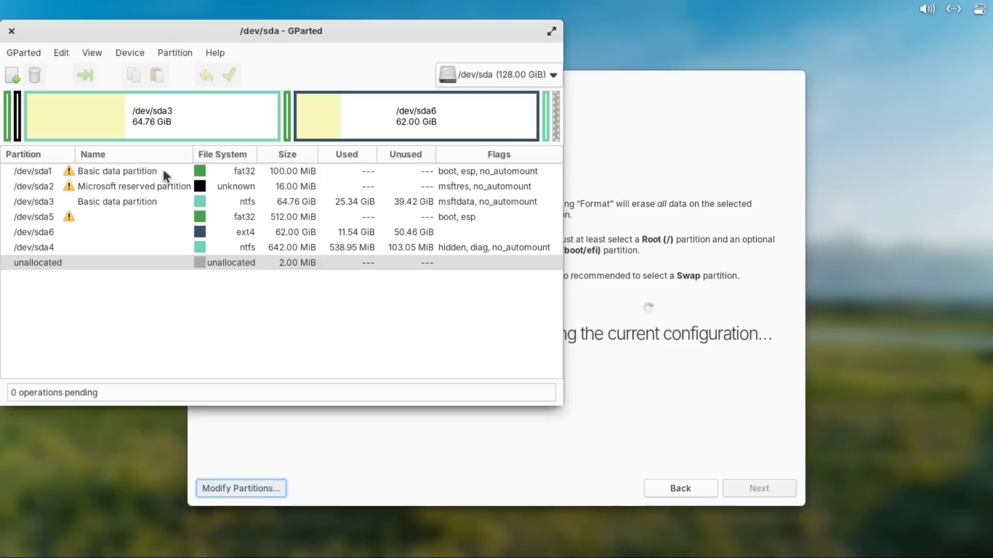
click(117, 201)
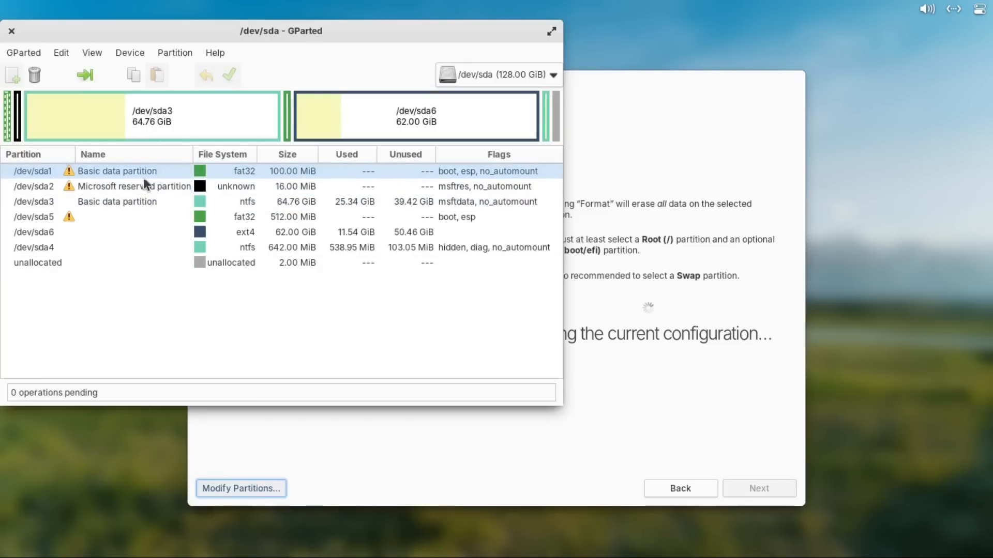
mouse_move(244, 171)
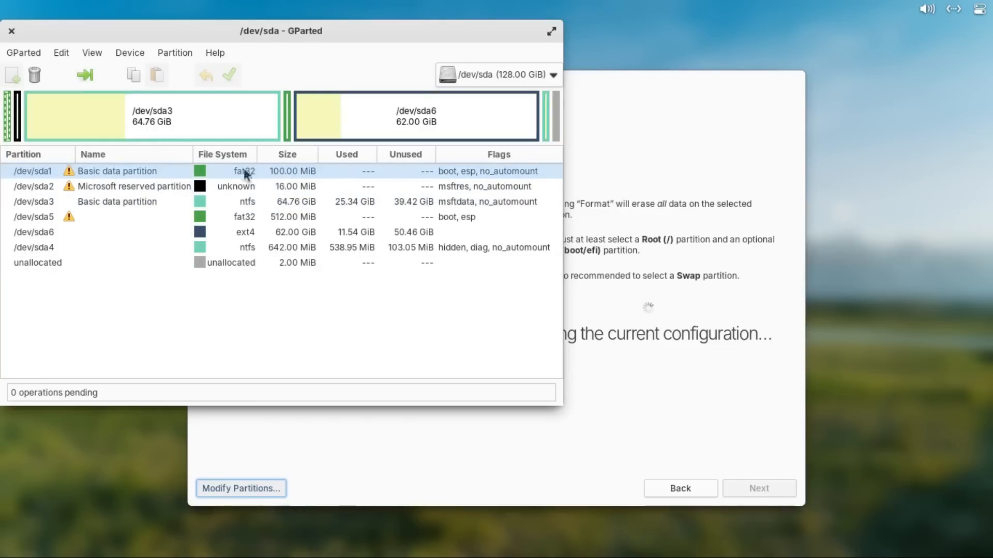
mouse_move(304, 202)
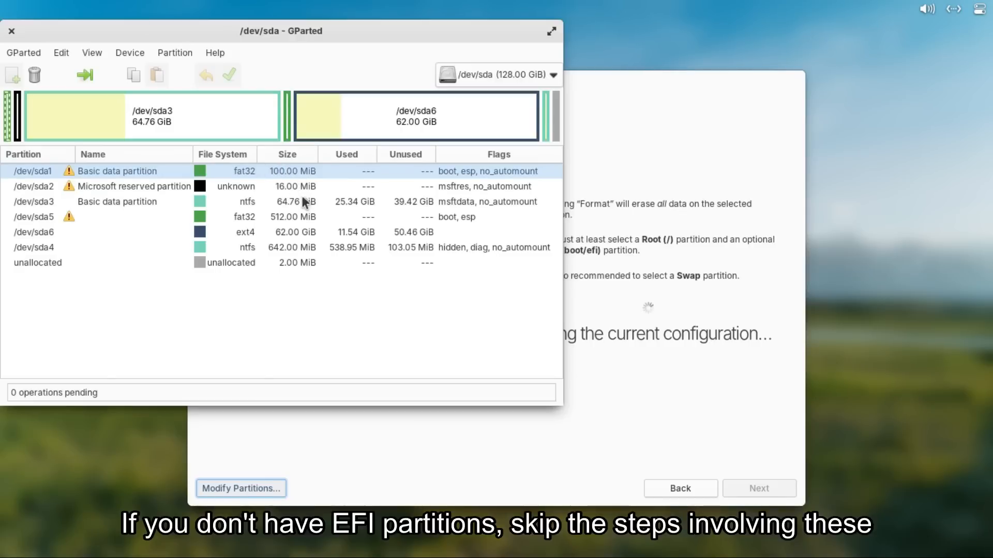
mouse_move(277, 219)
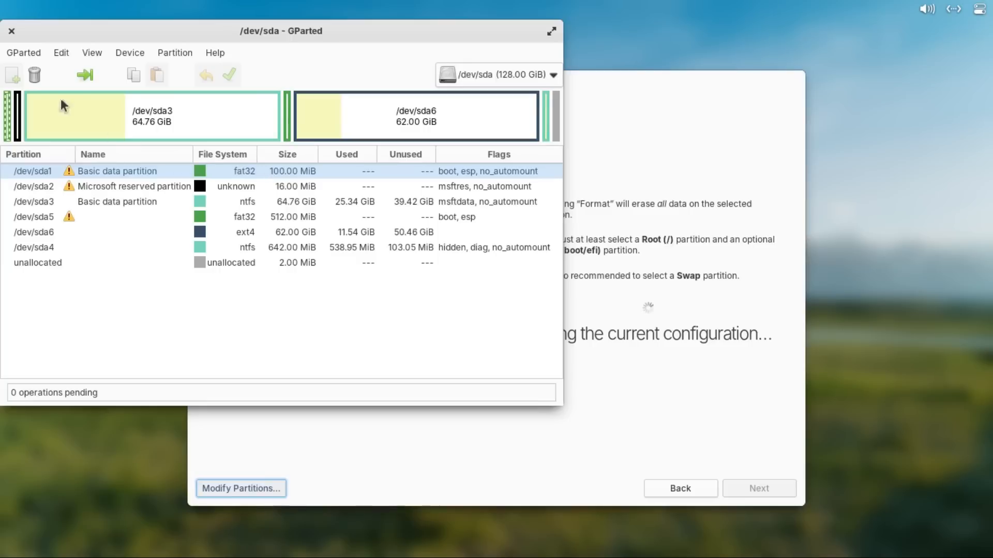
mouse_move(115, 159)
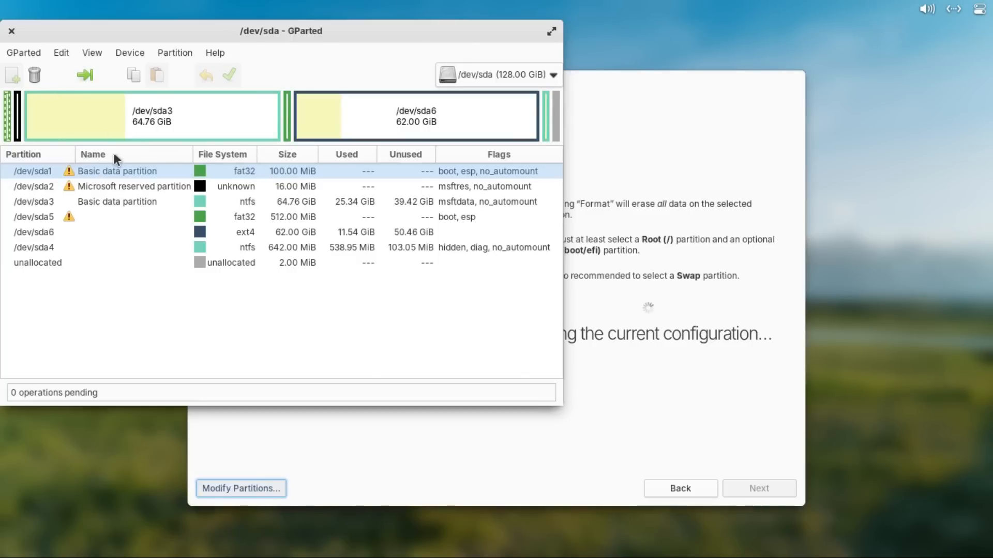
mouse_move(35, 74)
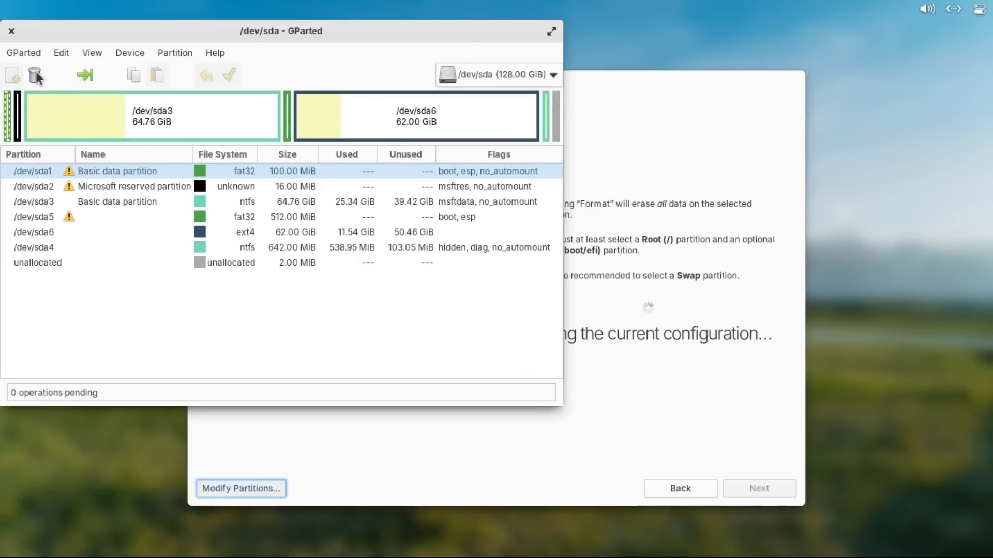
Delete /dev/sda1, /dev/sda2 and /dev/sda3, leaving 64.87 GiB unallocated
click(34, 74)
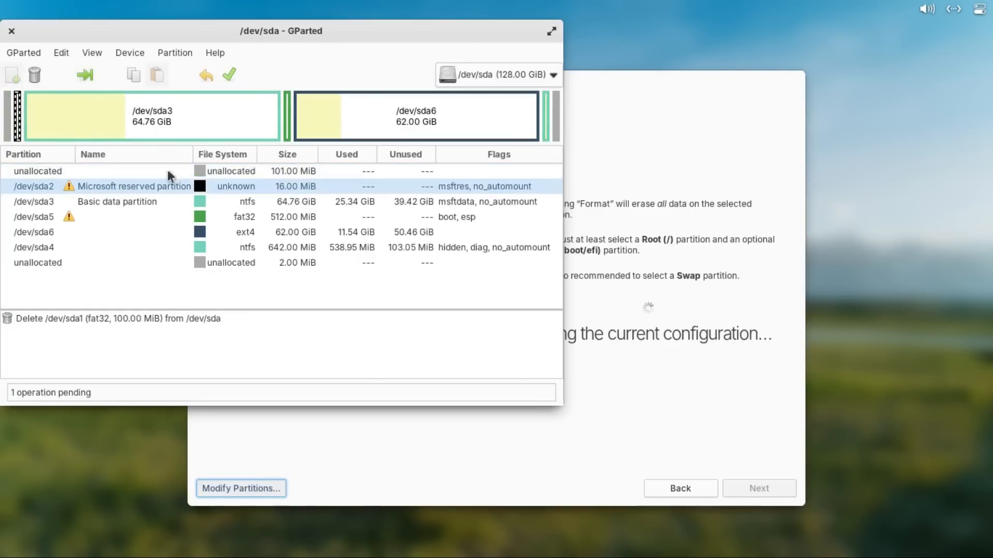
click(34, 75)
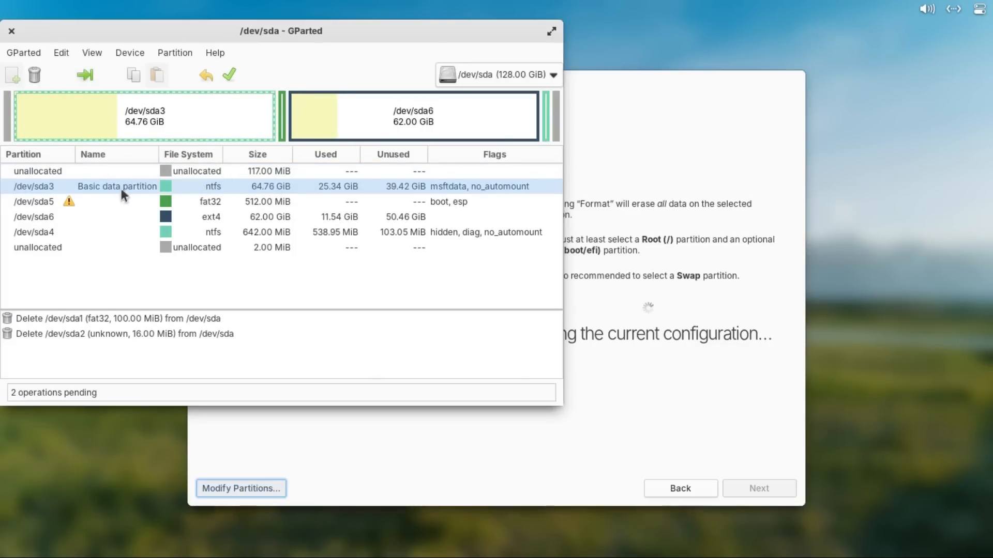
mouse_move(35, 75)
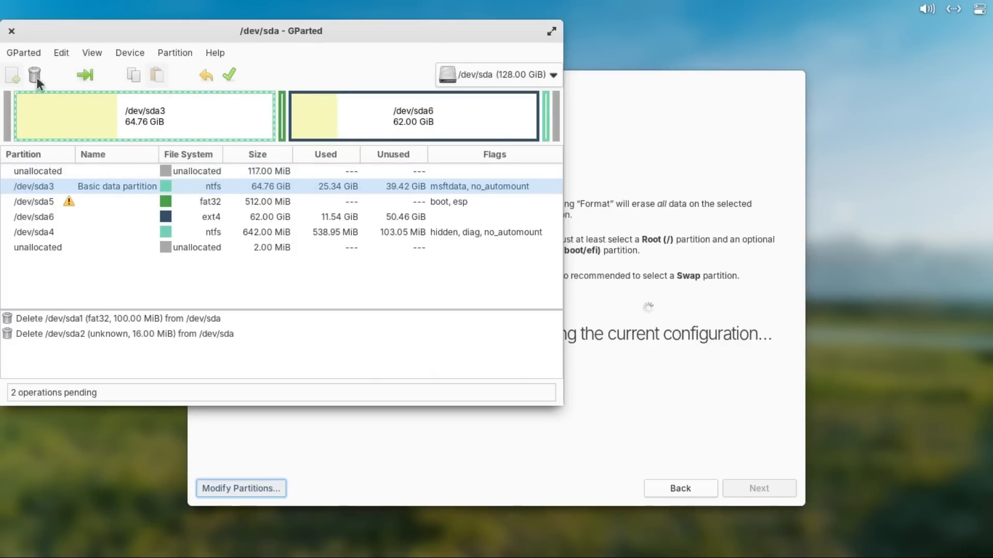
click(35, 75)
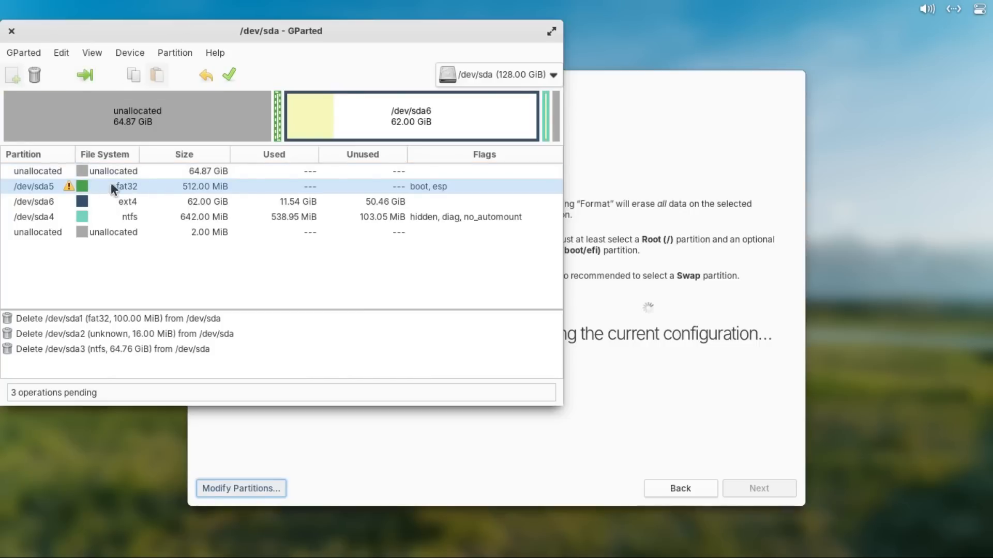
mouse_move(131, 192)
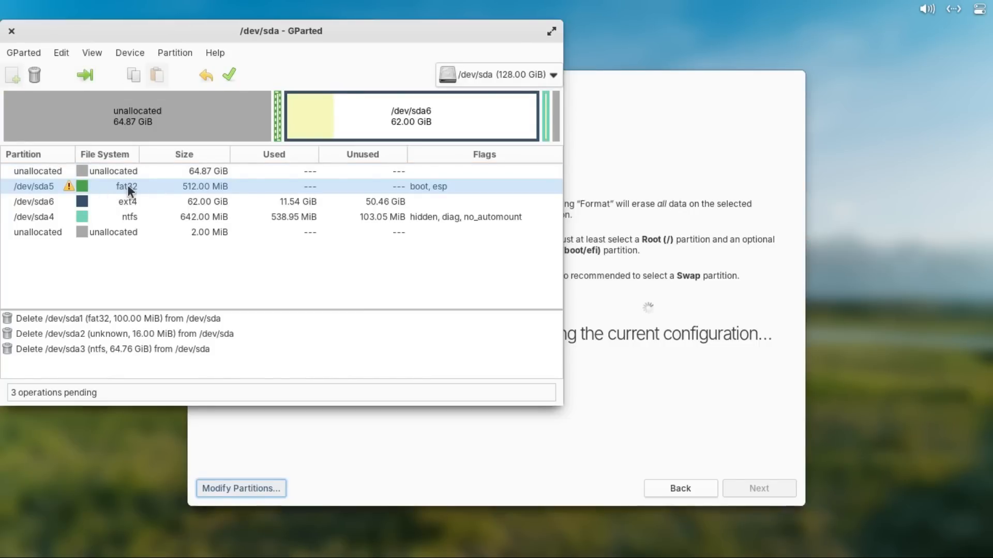
mouse_move(103, 196)
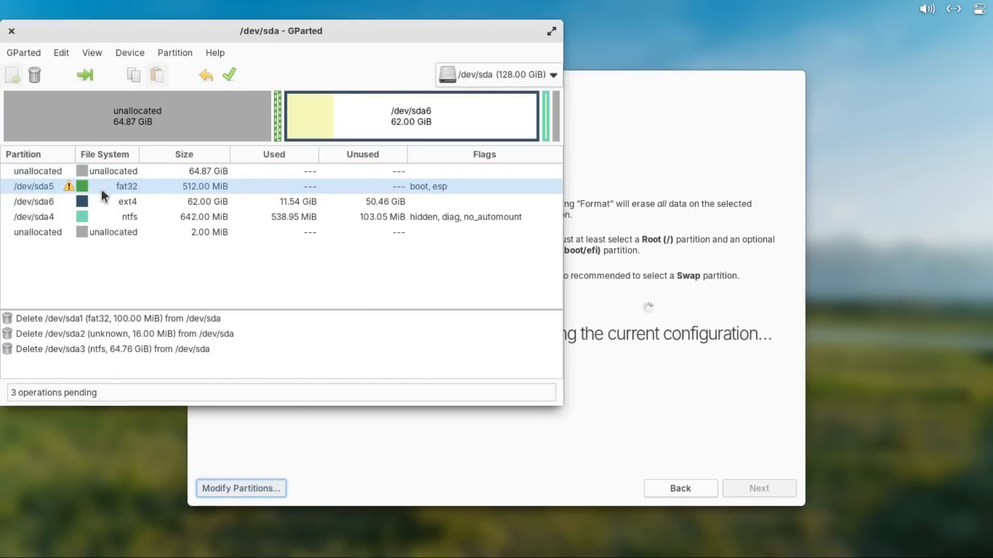
mouse_move(81, 84)
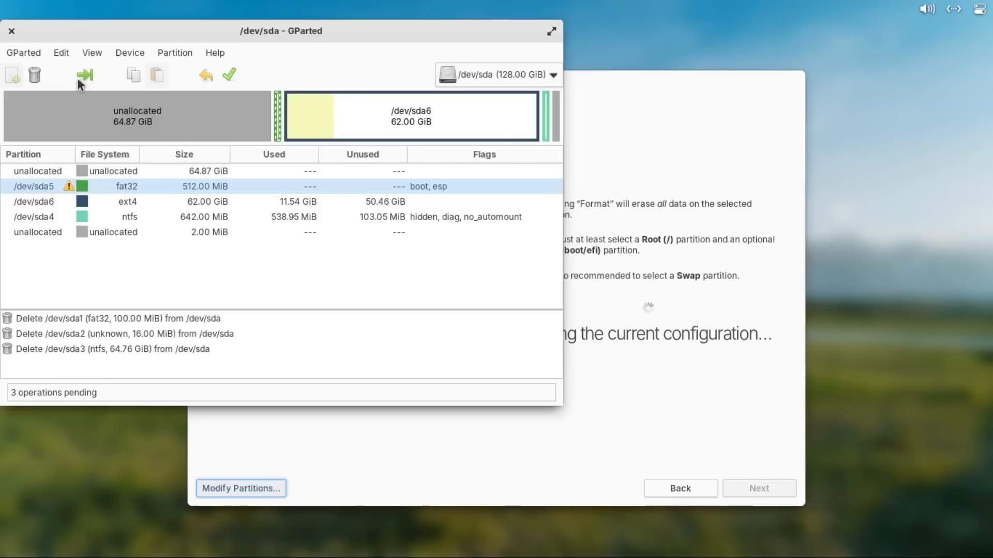
Move /dev/sda5 to 1 MiB from disk start at 510 MiB, accepting the move warning
click(84, 74)
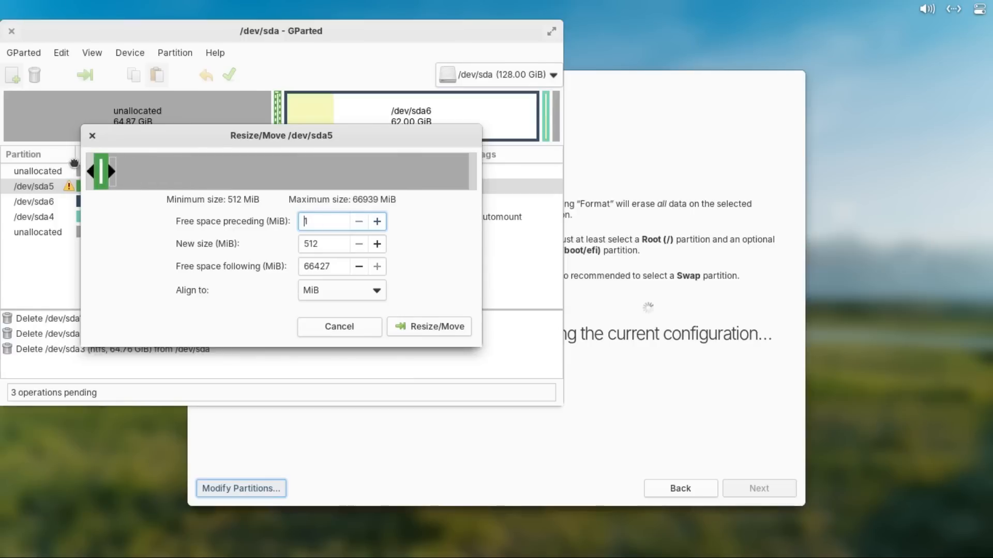
click(428, 326)
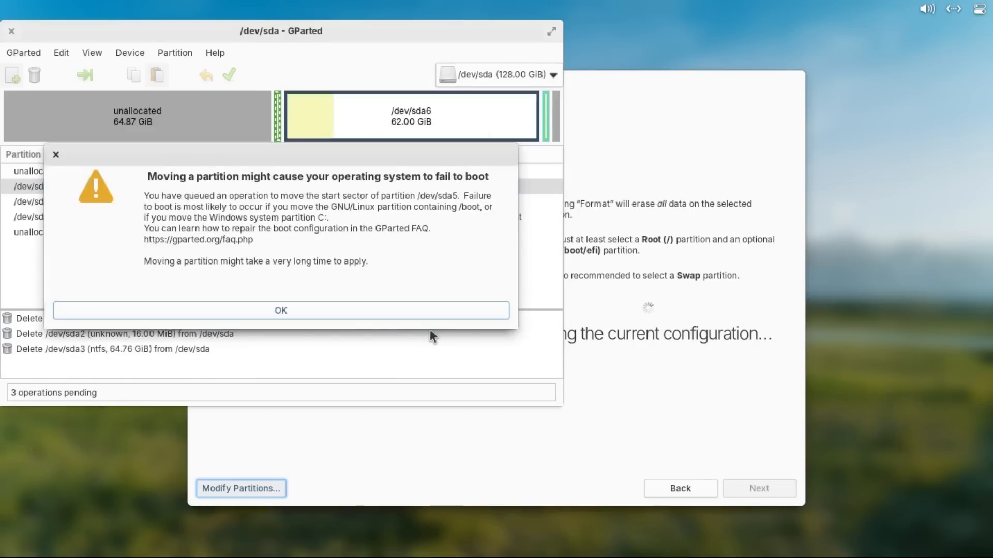
click(280, 311)
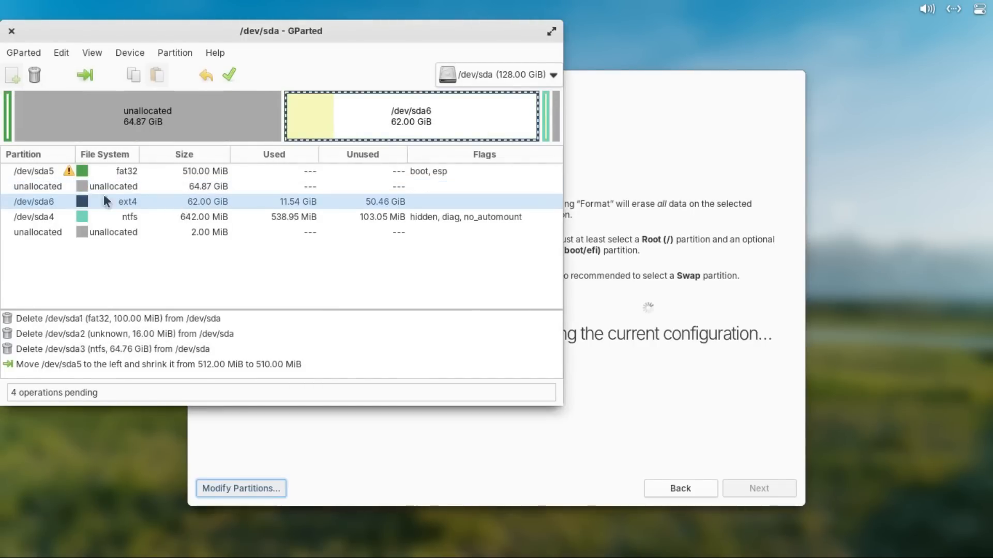
Delete the hidden 642 MiB ntfs /dev/sda4 and select /dev/sda6 to enlarge
click(38, 185)
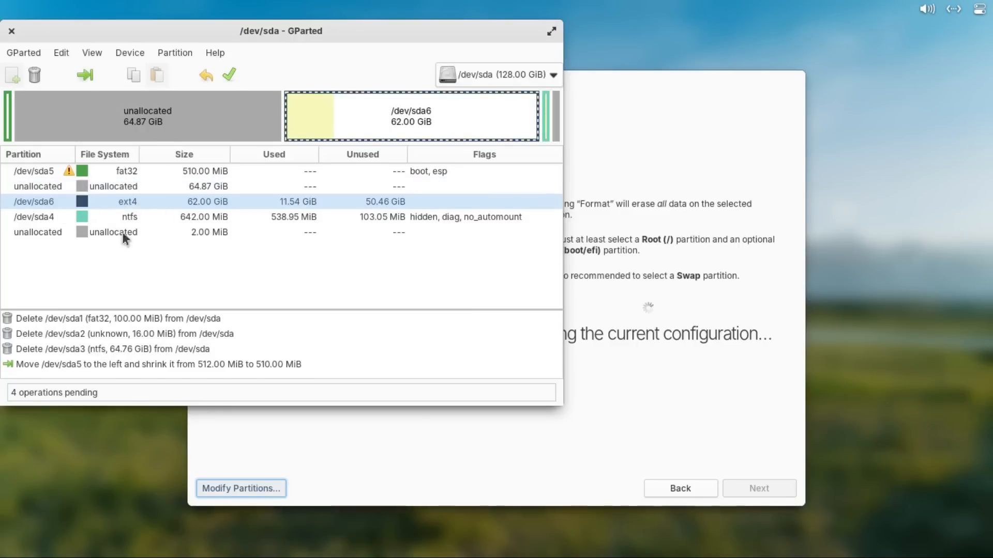
mouse_move(129, 226)
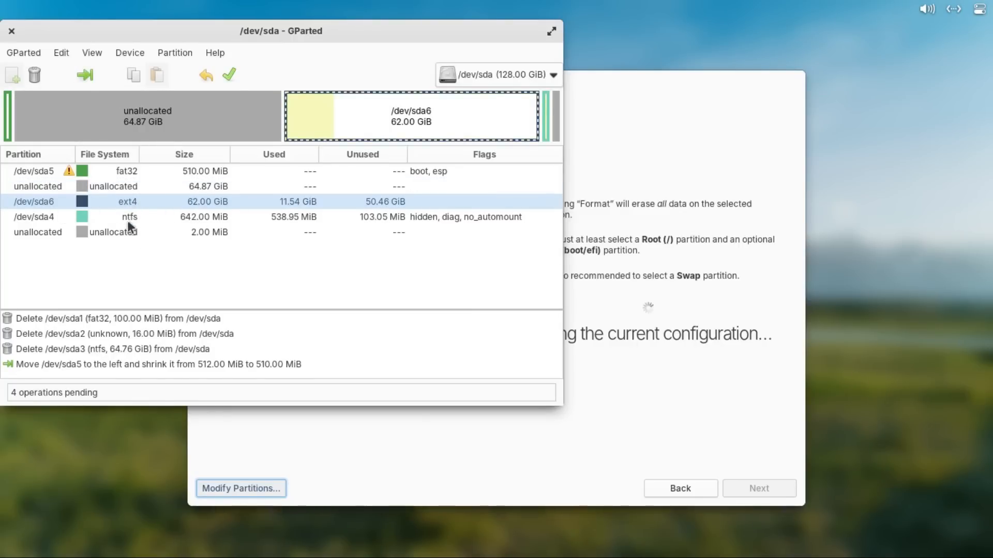
click(127, 216)
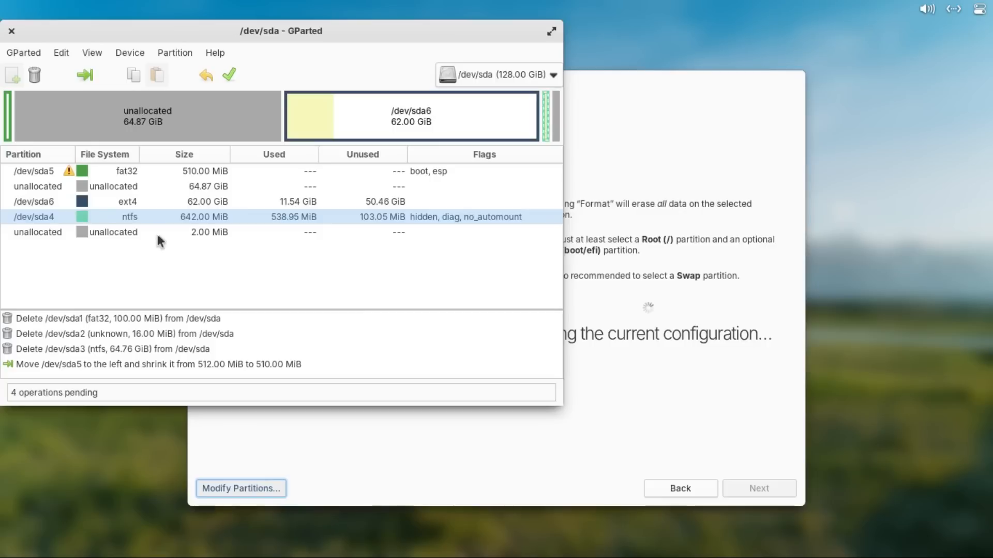
mouse_move(184, 246)
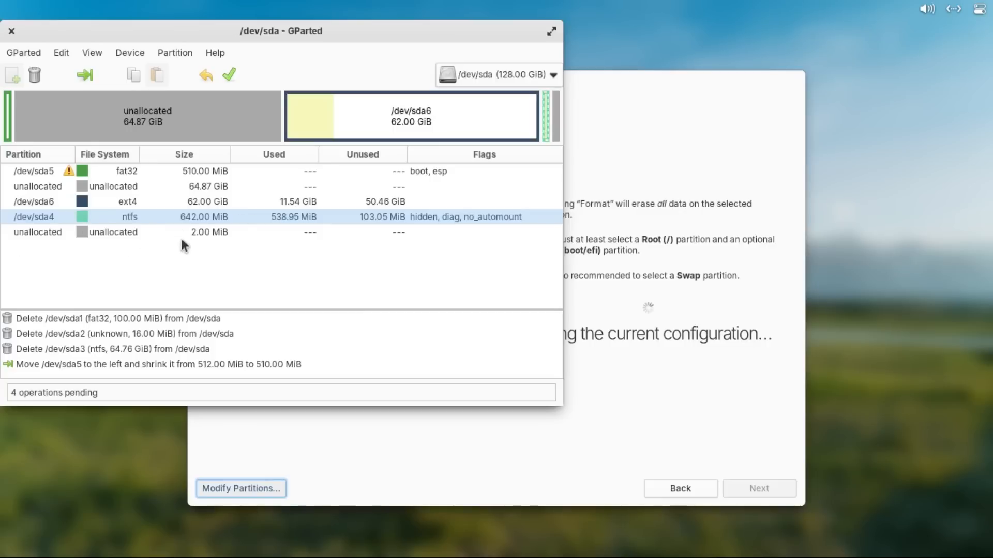
mouse_move(24, 82)
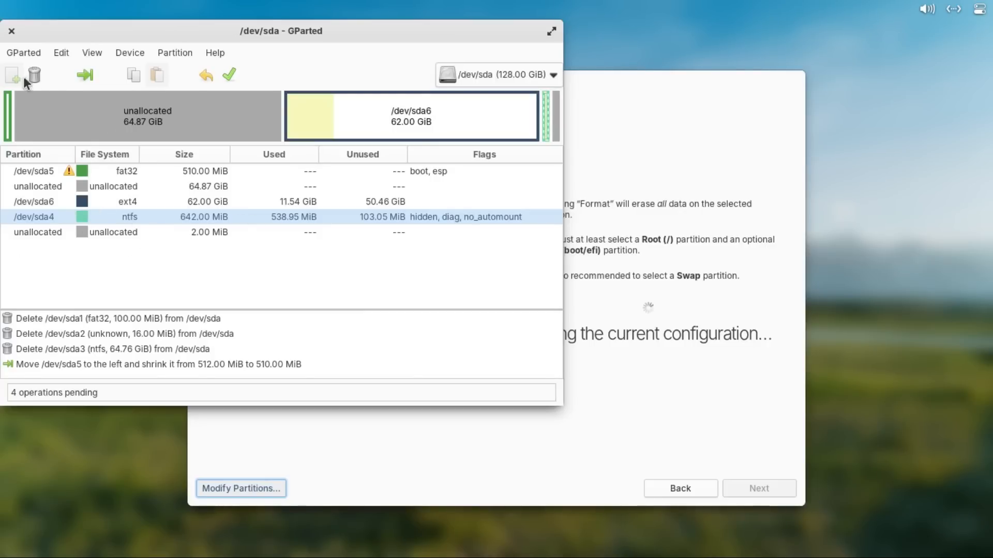
click(33, 75)
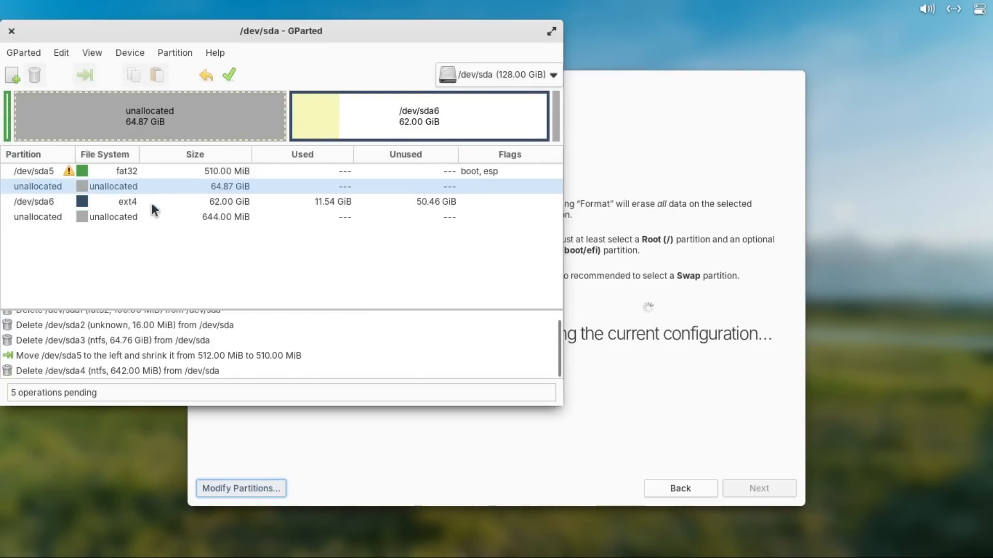
click(33, 201)
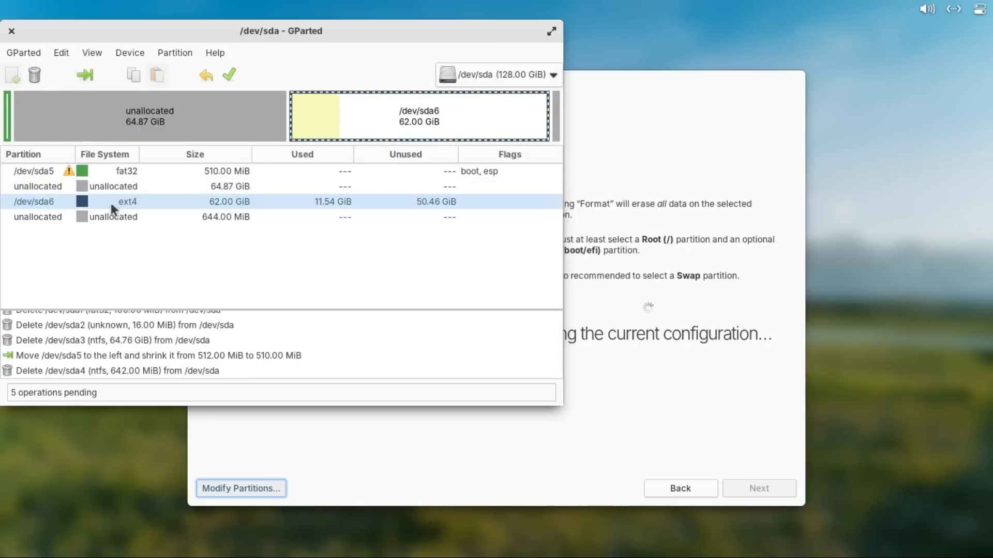
mouse_move(137, 198)
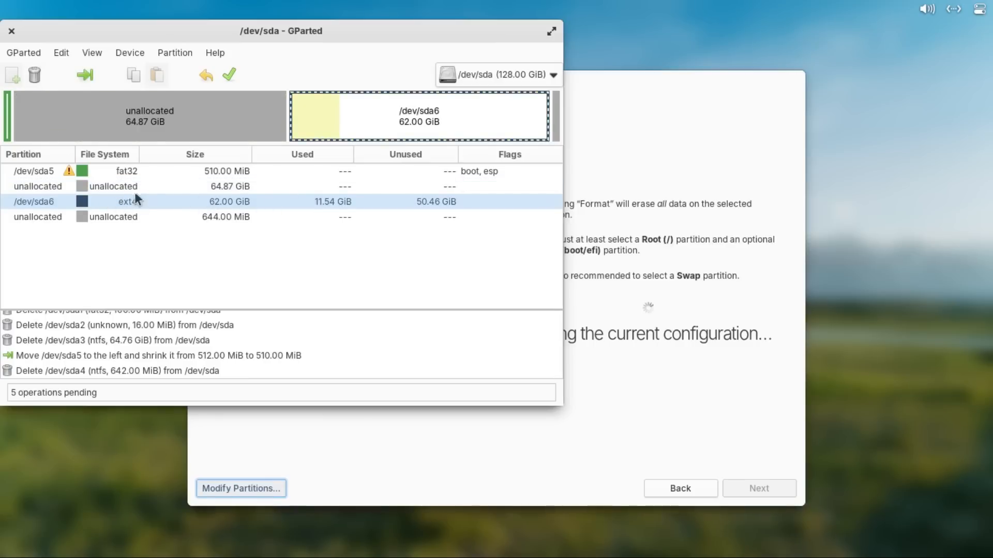
mouse_move(85, 75)
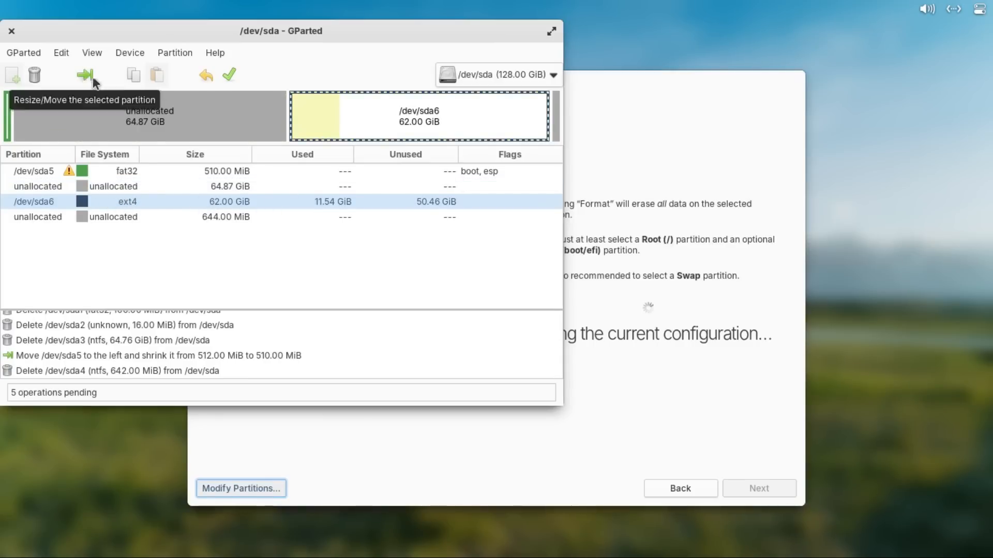
Grow /dev/sda6 across all unallocated space to 127.50 GiB
click(84, 74)
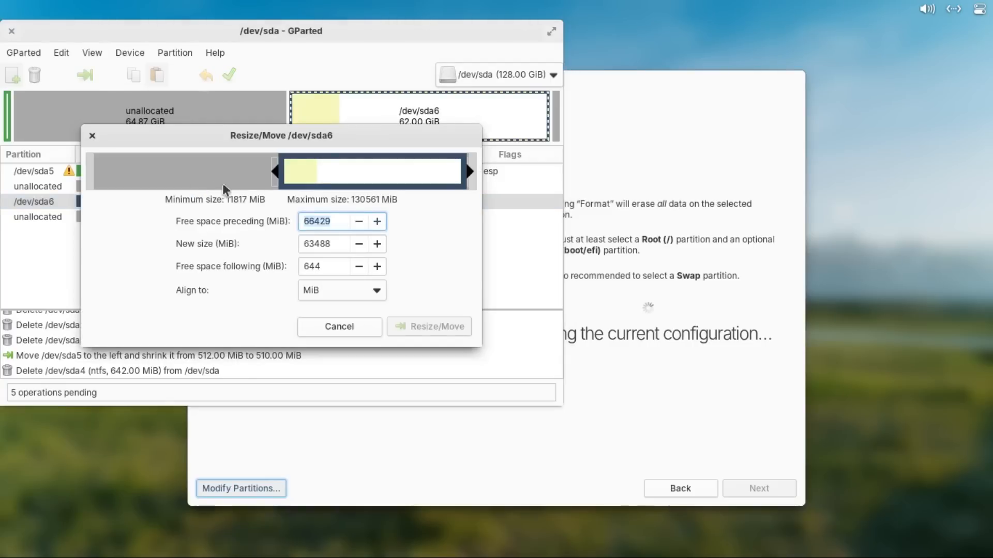
drag(275, 170, 269, 170)
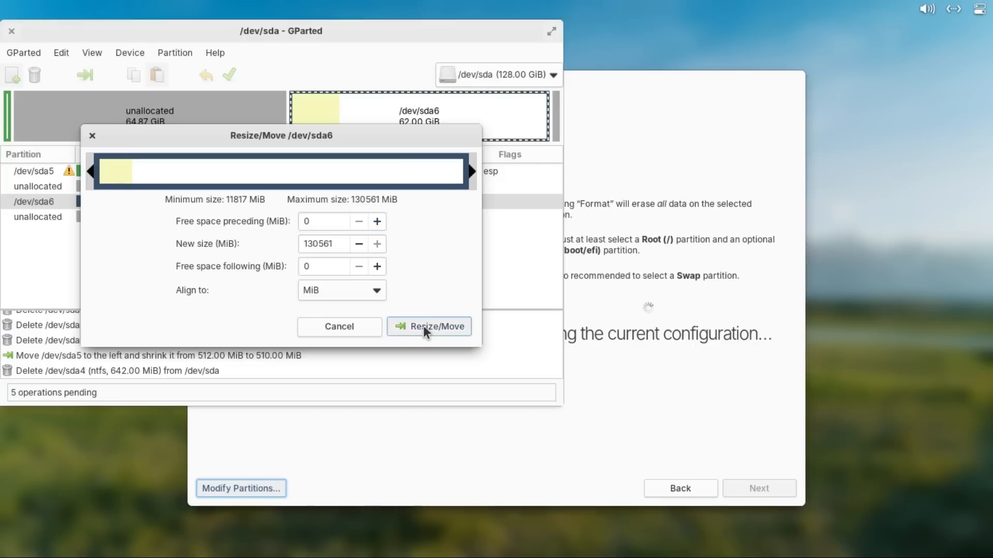
click(428, 326)
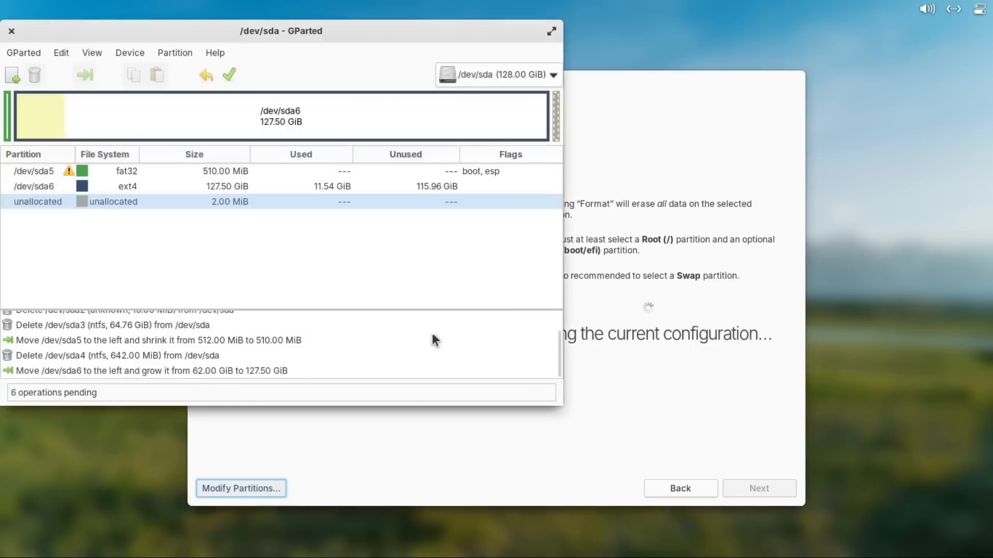
mouse_move(232, 112)
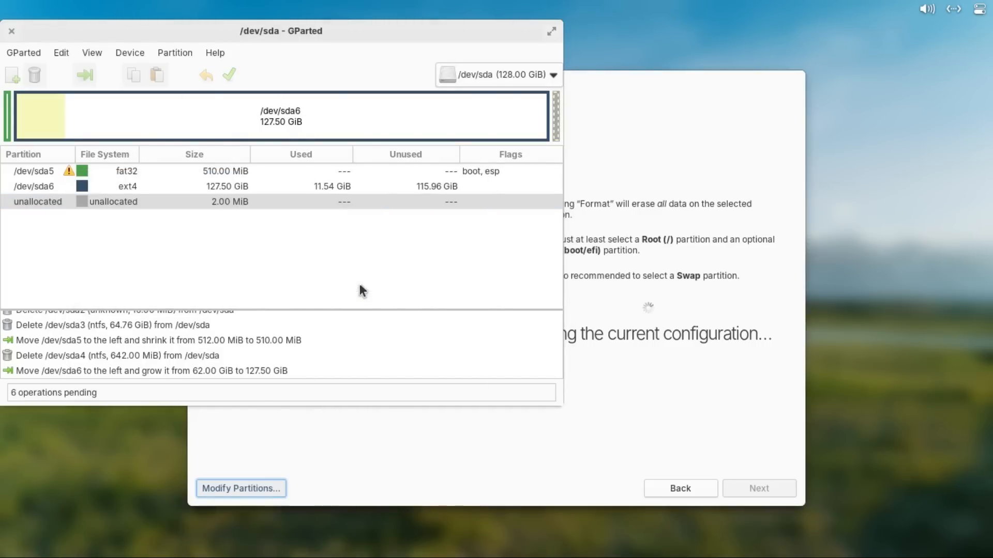
Apply the six pending operations and dismiss the completed report
click(230, 74)
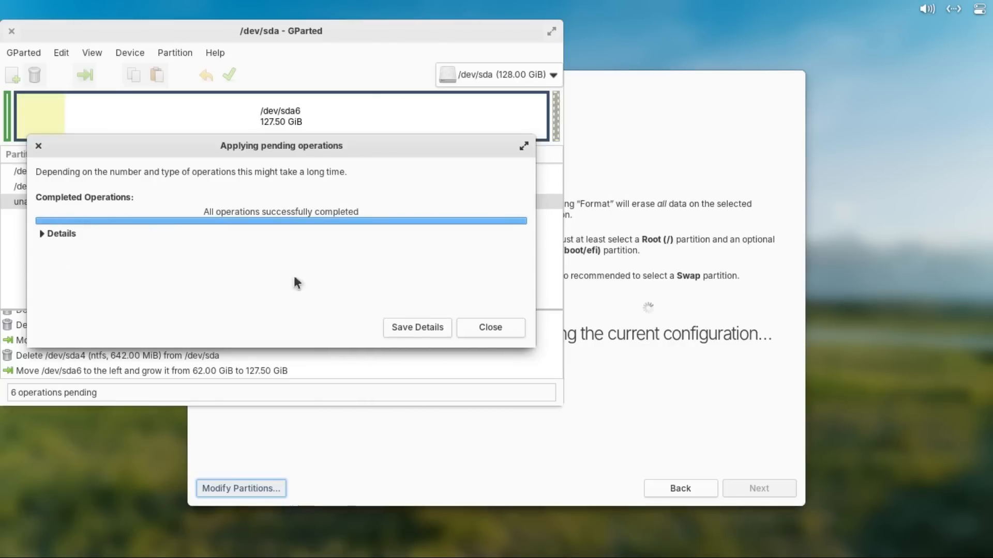
mouse_move(489, 328)
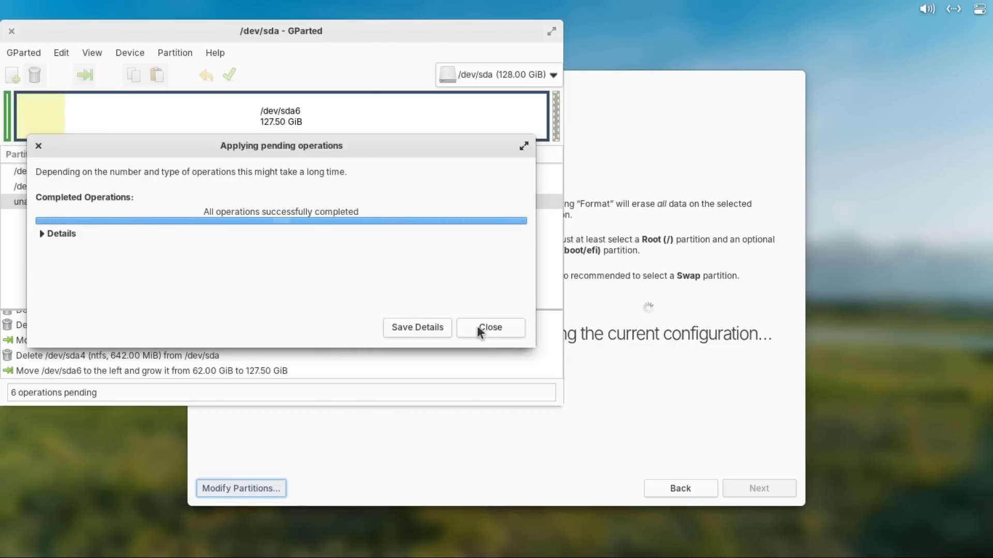
click(489, 328)
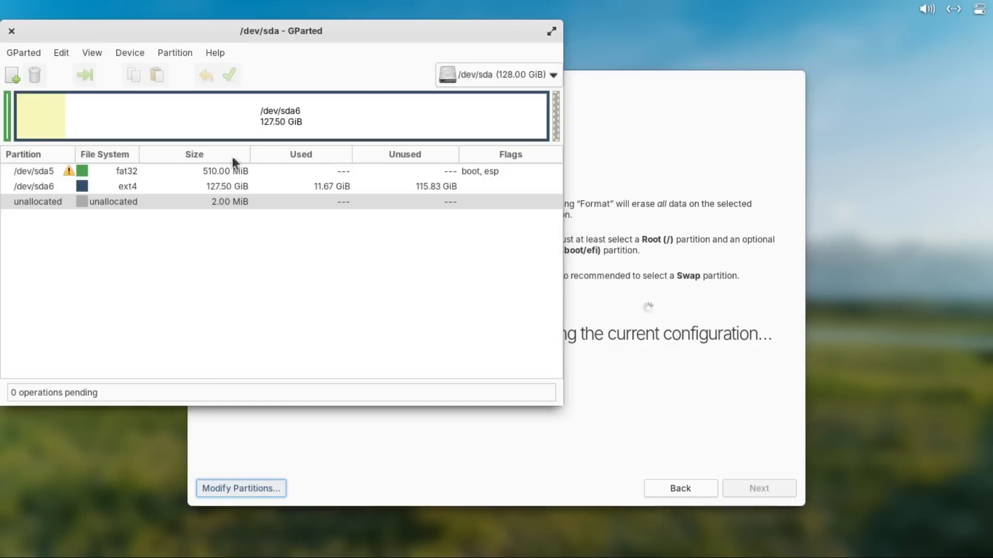
mouse_move(281, 182)
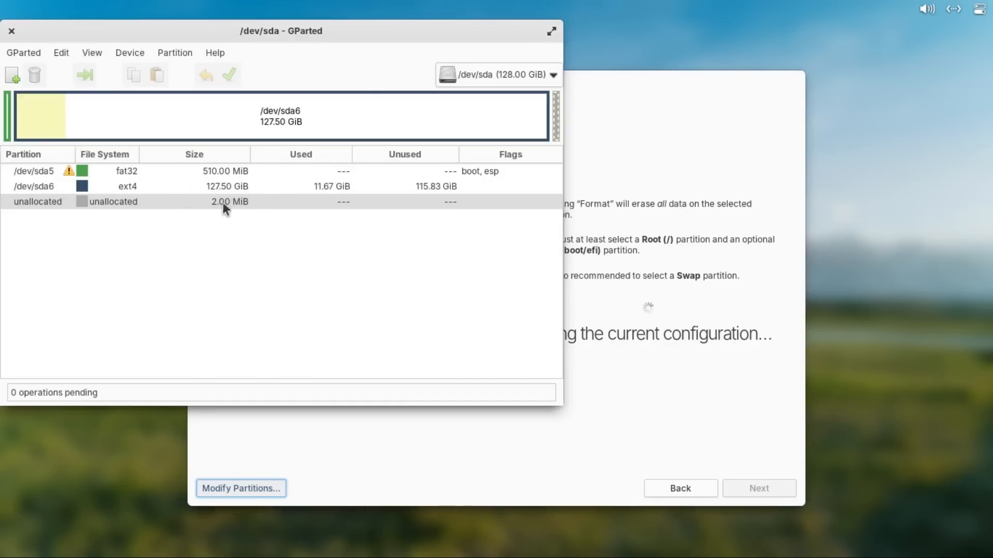
mouse_move(278, 194)
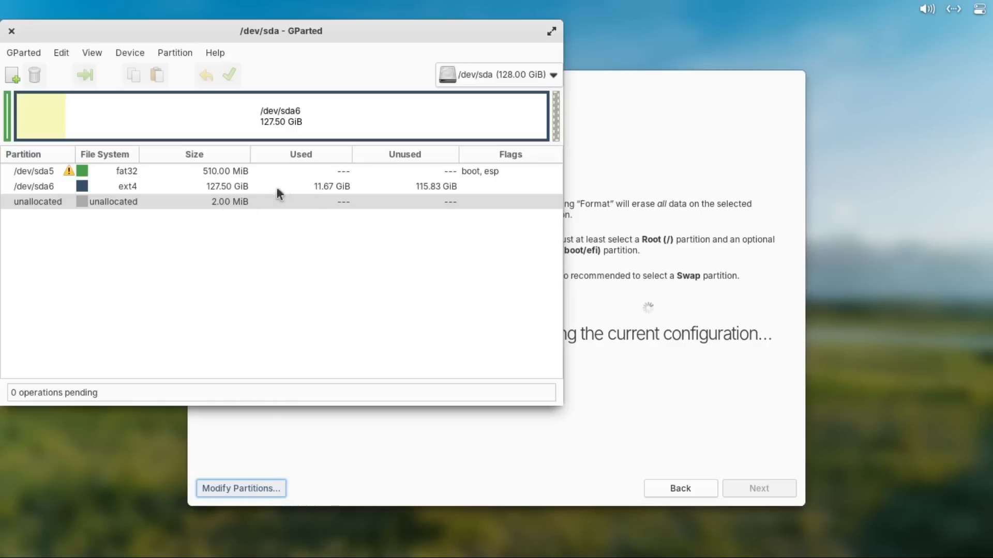
mouse_move(499, 156)
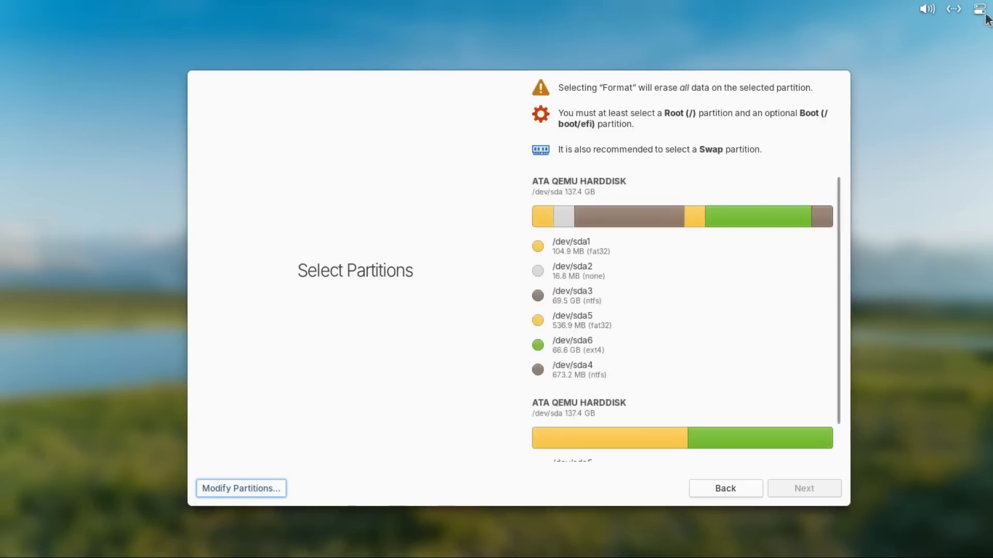
Restart the computer from the system indicator's power options
click(983, 9)
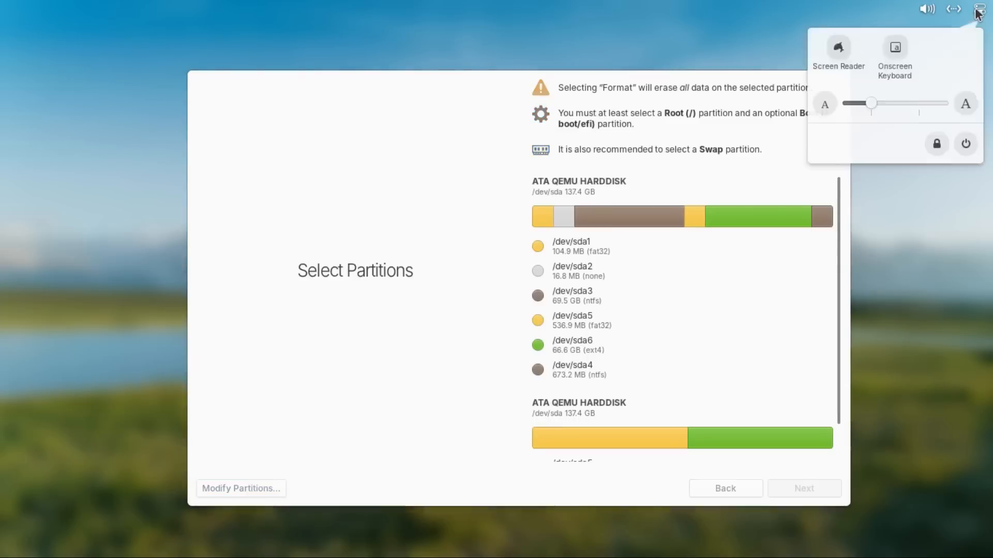
click(964, 143)
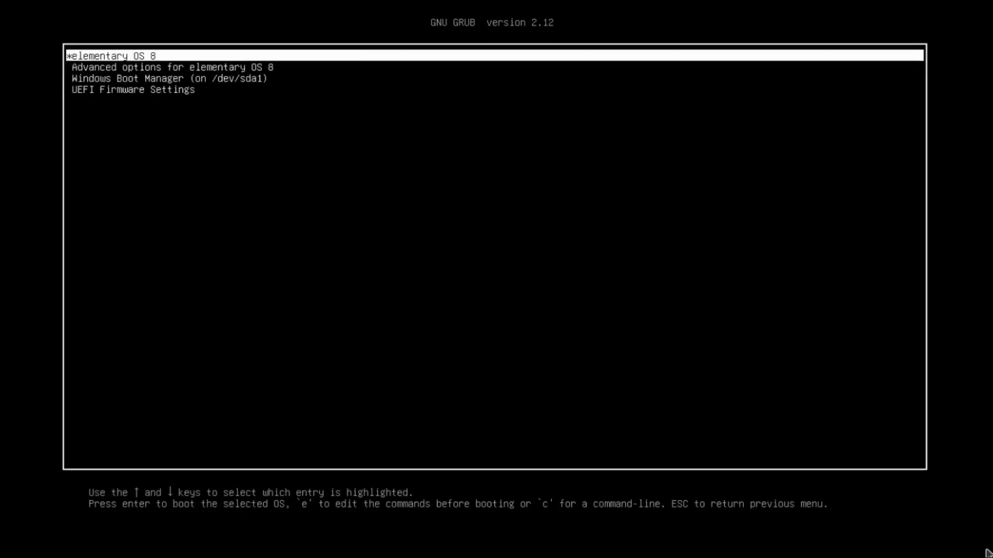
Boot elementary OS 8 from GRUB after checking the Windows Boot Manager entry
key(Down)
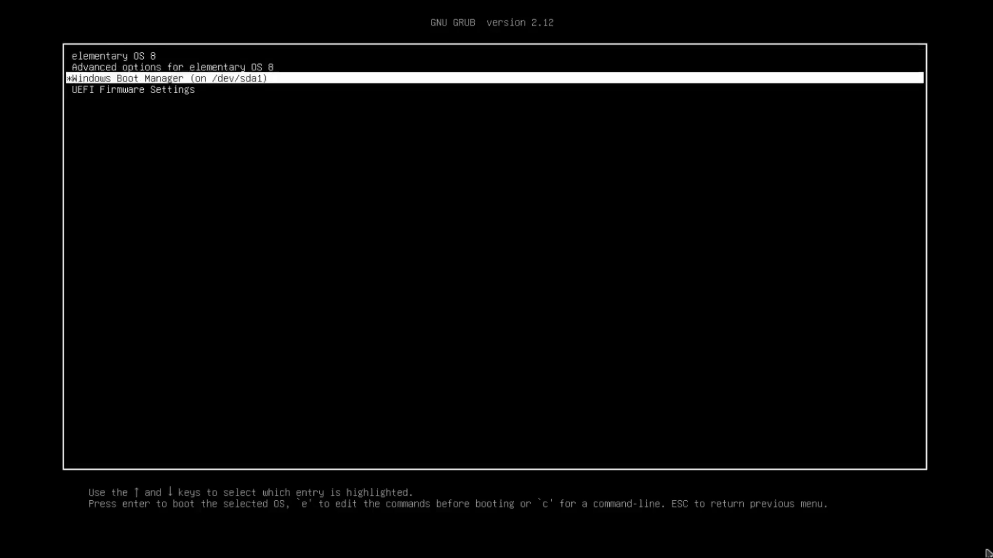
key(Up)
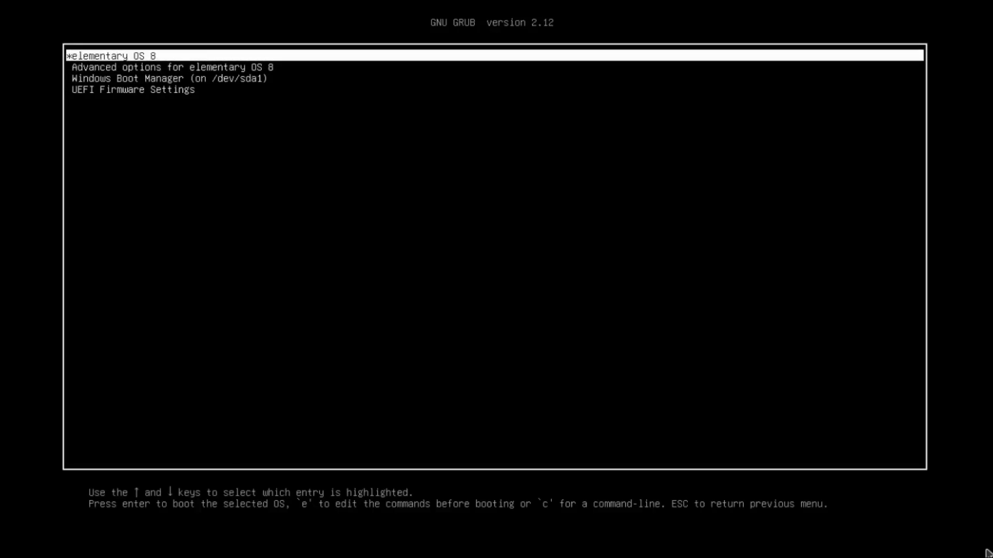
key(Return)
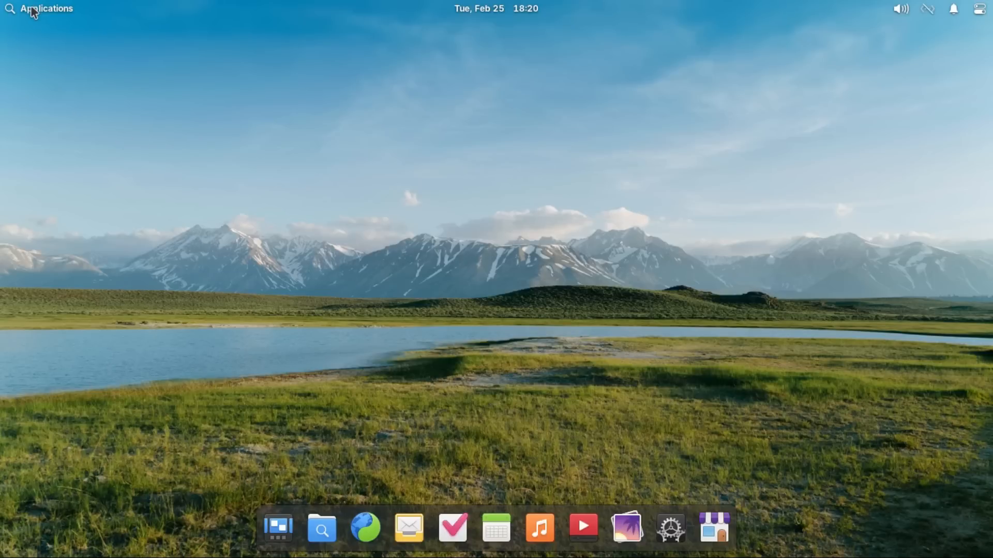
Launch Terminal from the Applications launcher on the elementary OS desktop
click(39, 9)
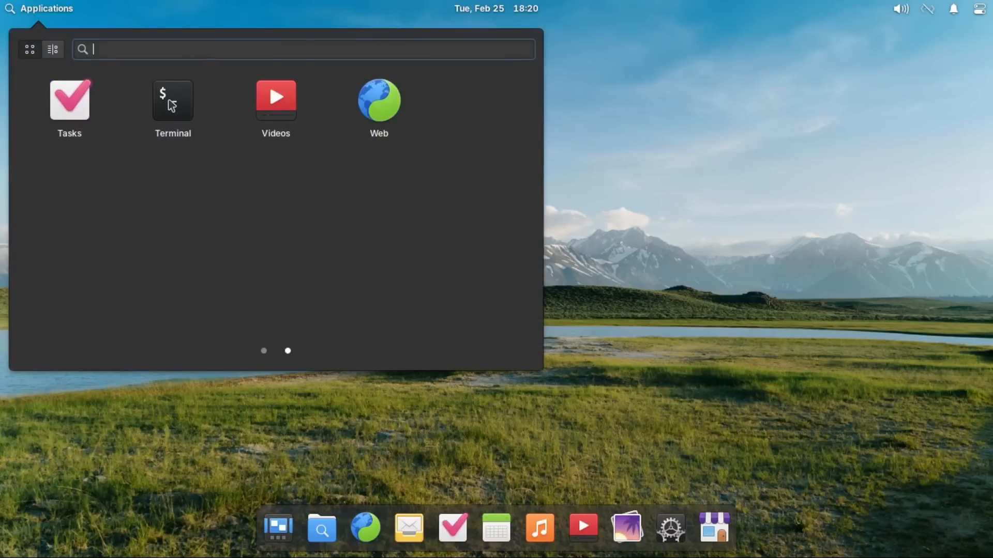
click(172, 99)
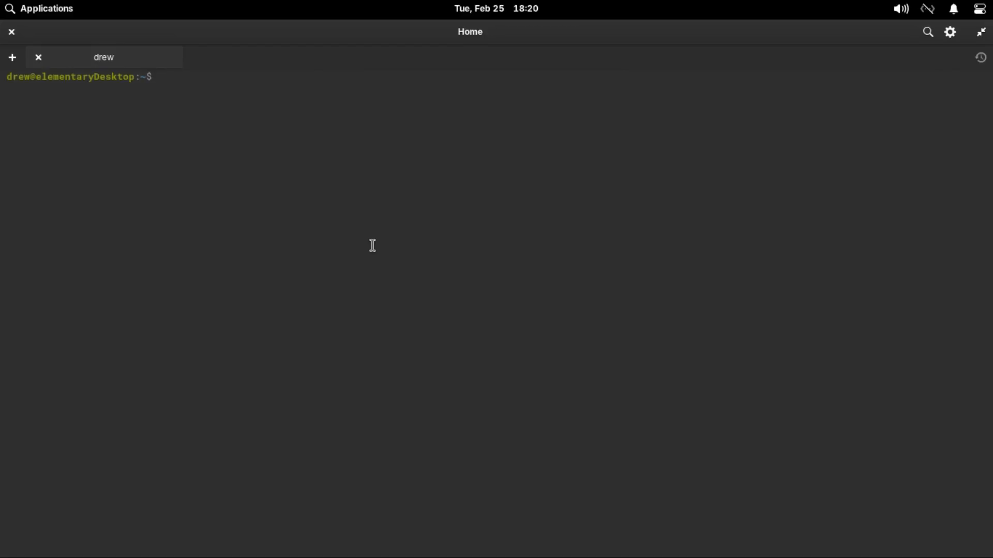
Run sudo update-grub to regenerate the boot configuration, then bring up the Shut Down dialog
text(sudo upd)
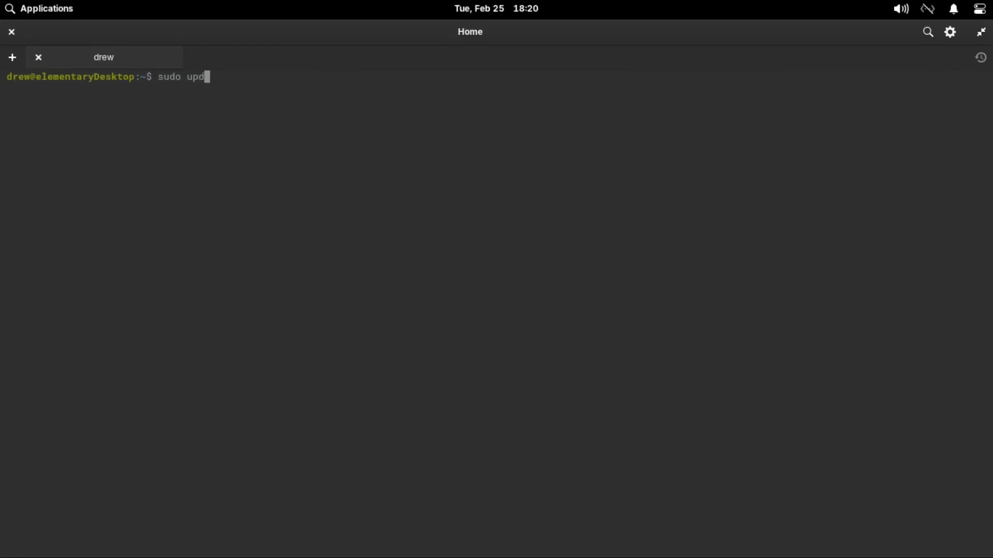
text(ate-grub)
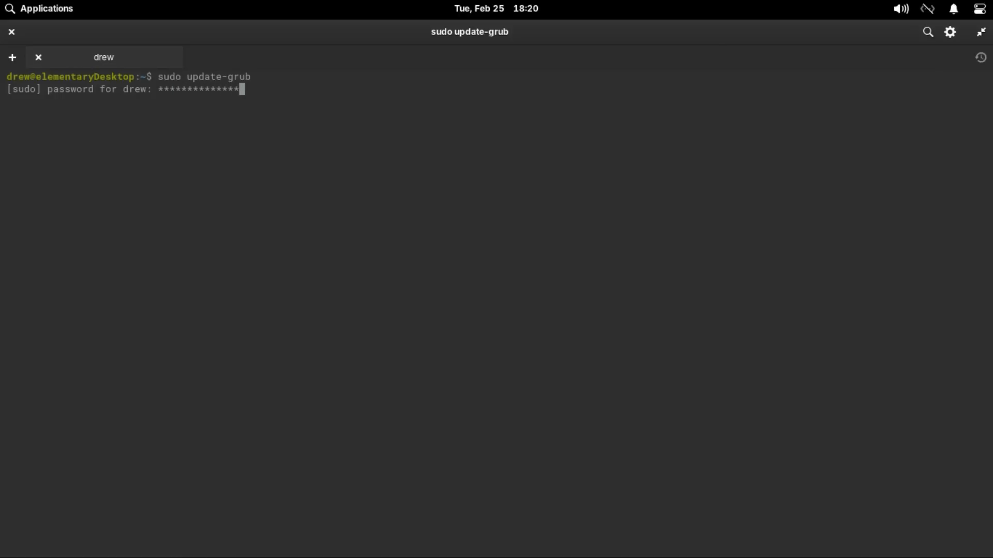
key(Return)
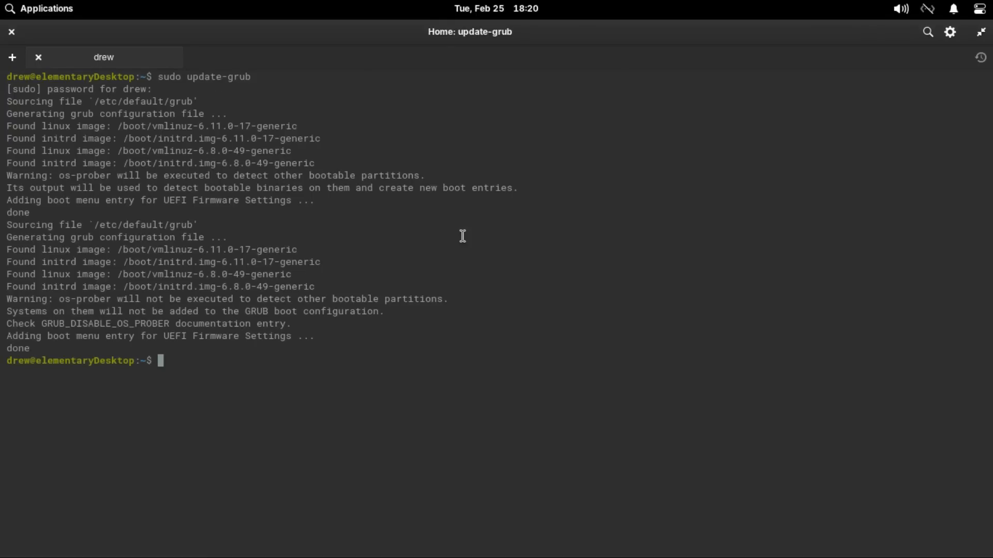
mouse_move(979, 15)
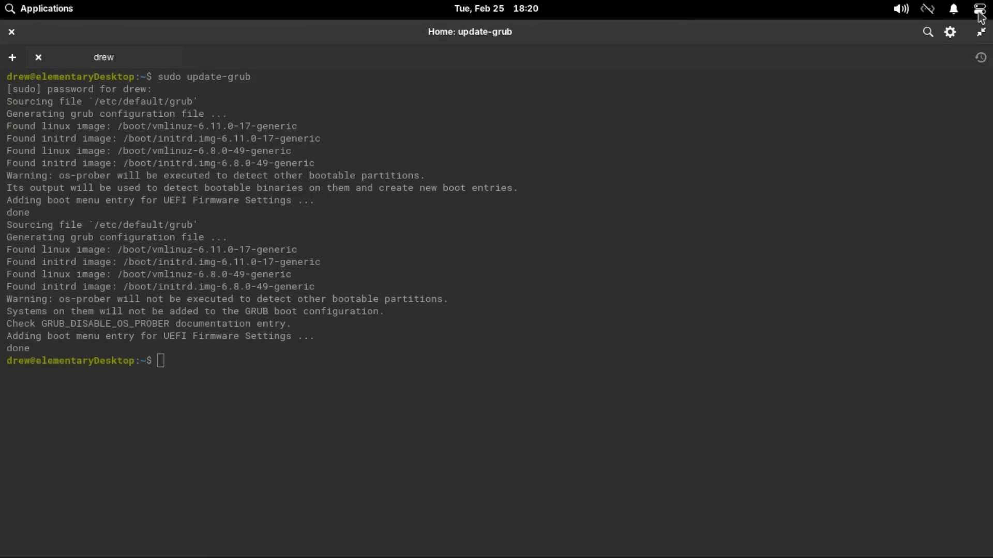
click(978, 10)
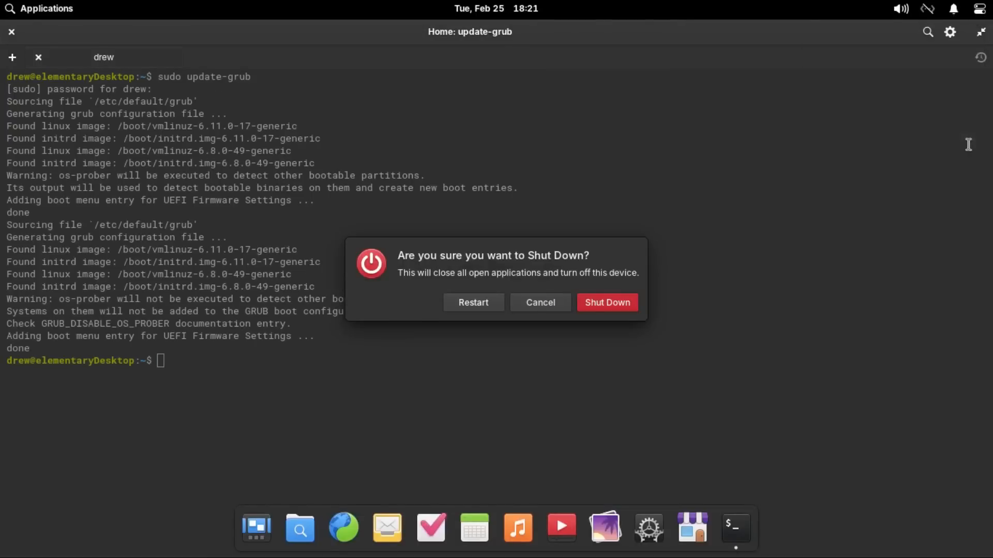